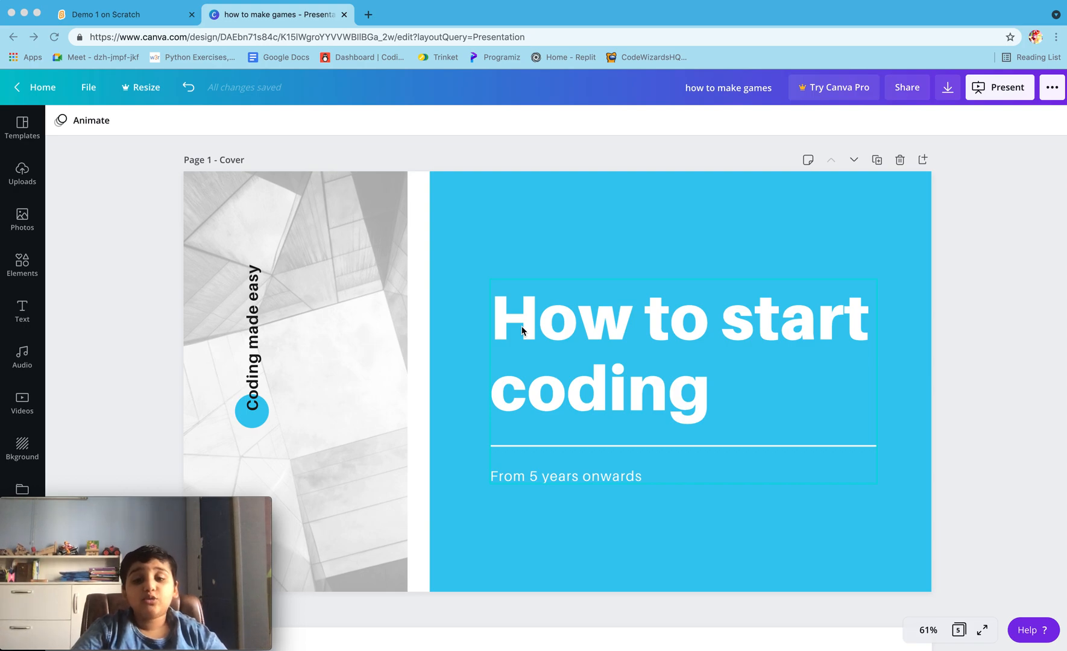
# Scroll from the 'How to start coding' cover to the Start page listing game-making steps
pyautogui.scroll(-3)
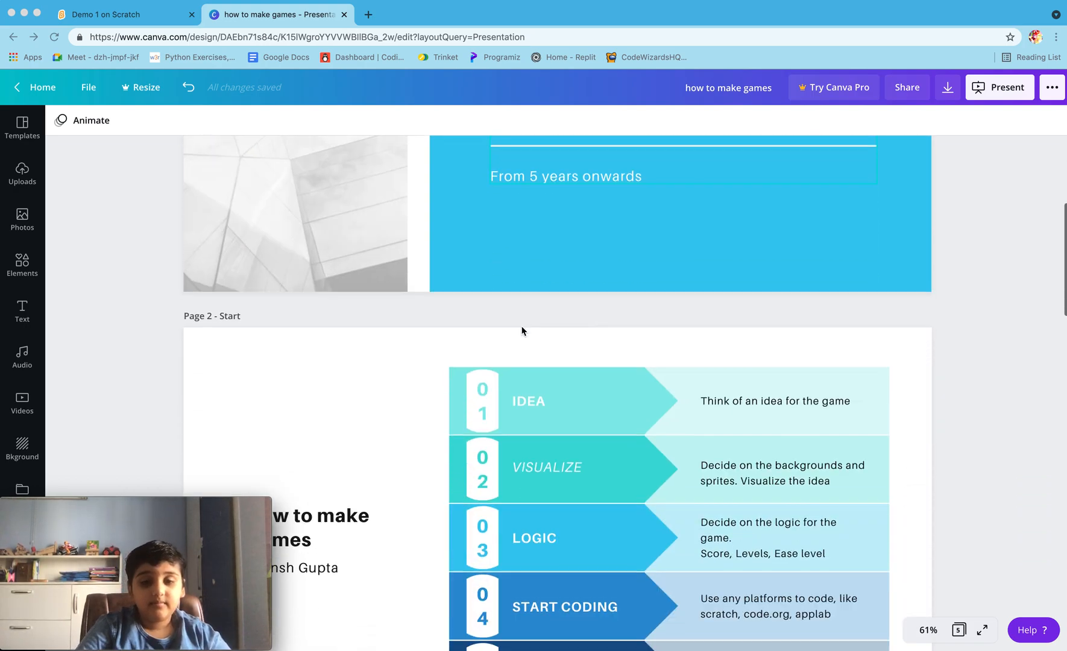
pyautogui.scroll(-3)
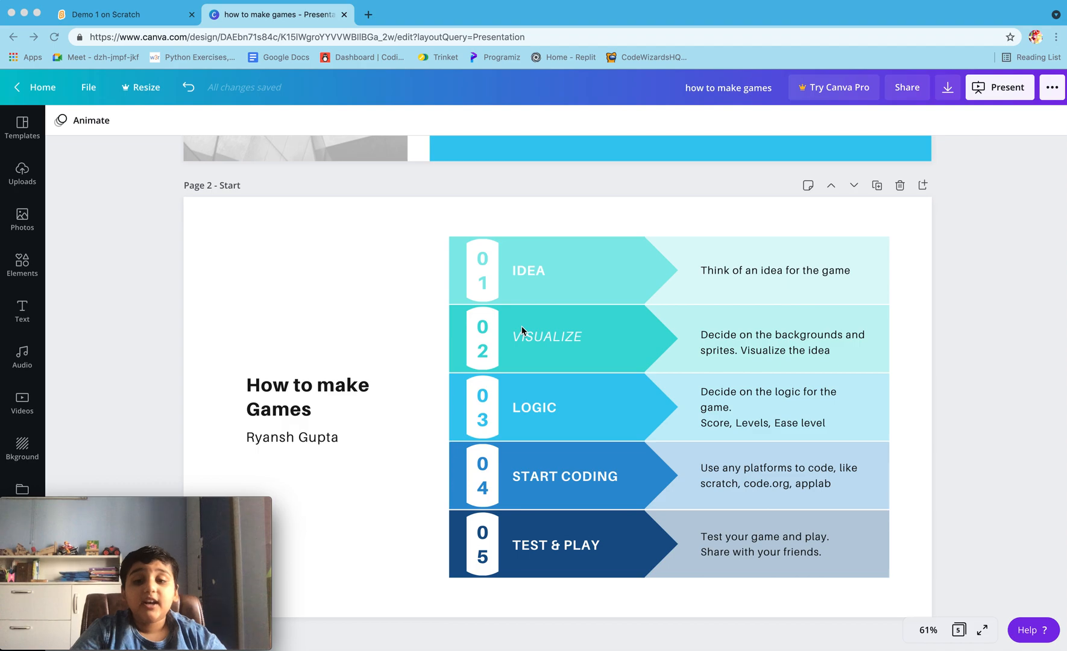
pyautogui.moveTo(685, 339)
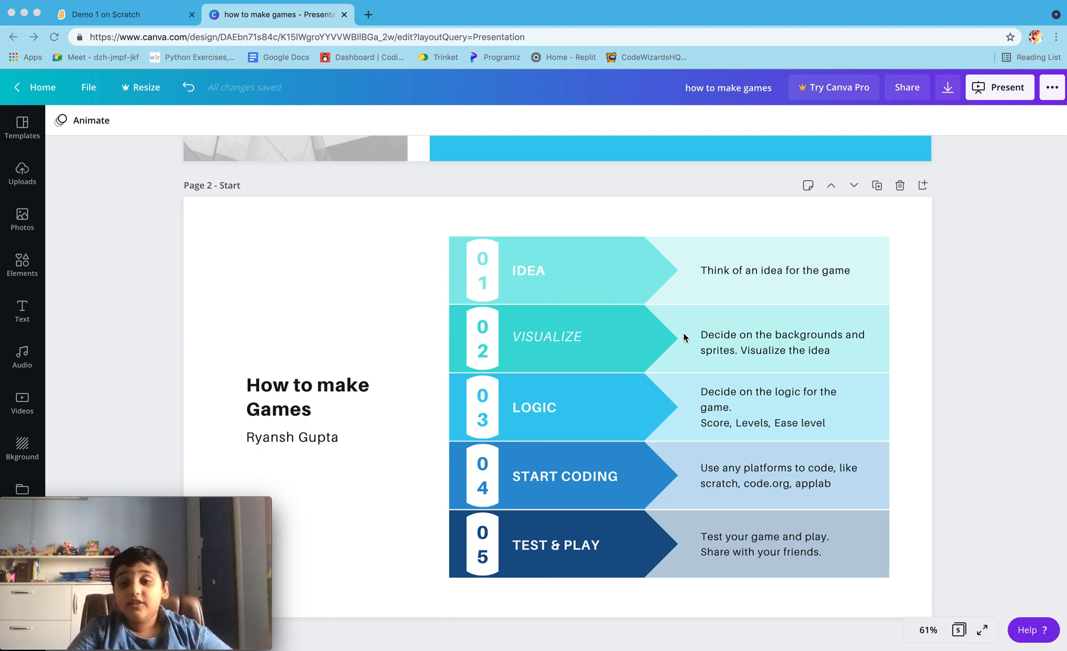
pyautogui.moveTo(697, 340)
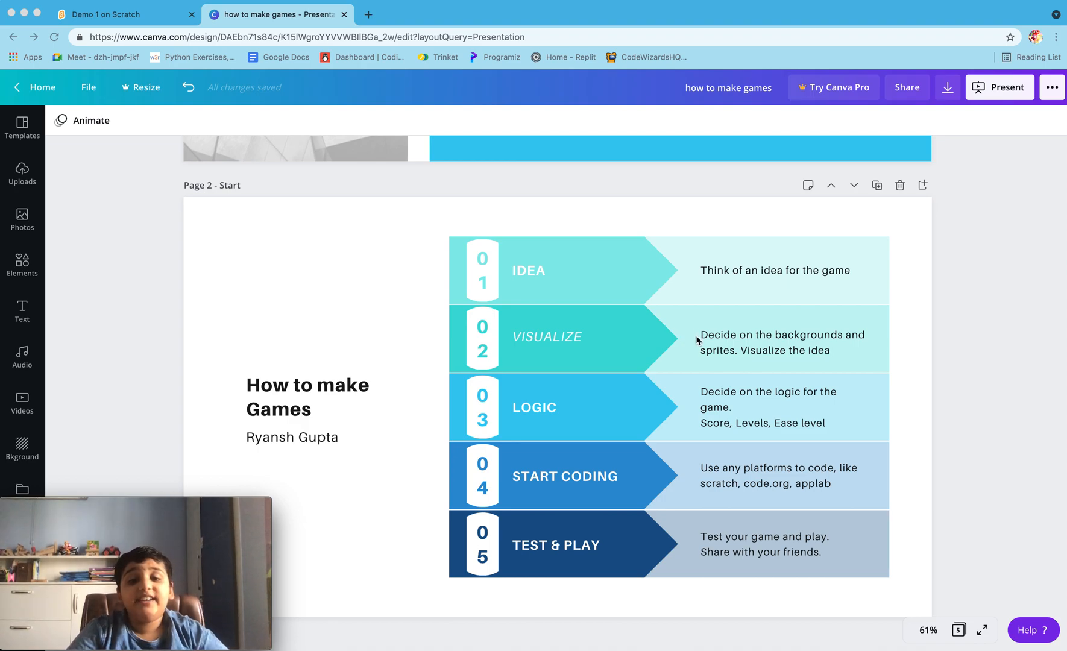
pyautogui.moveTo(669, 426)
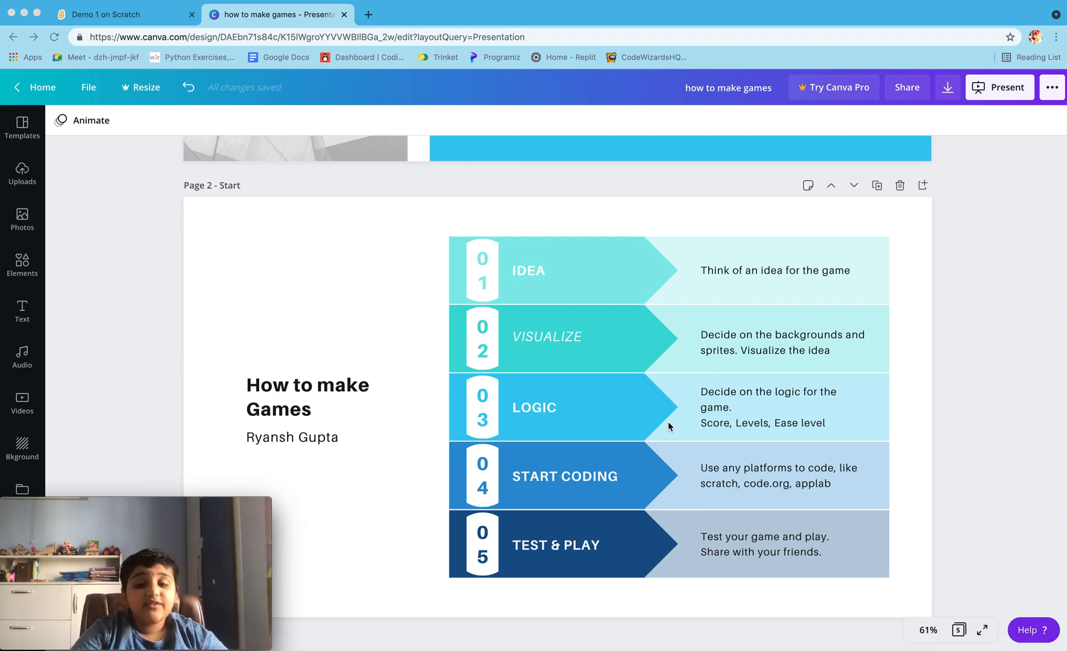
# Scroll past the 'Where can I code' platforms page to the 'Advantages' cycle page
pyautogui.scroll(-3)
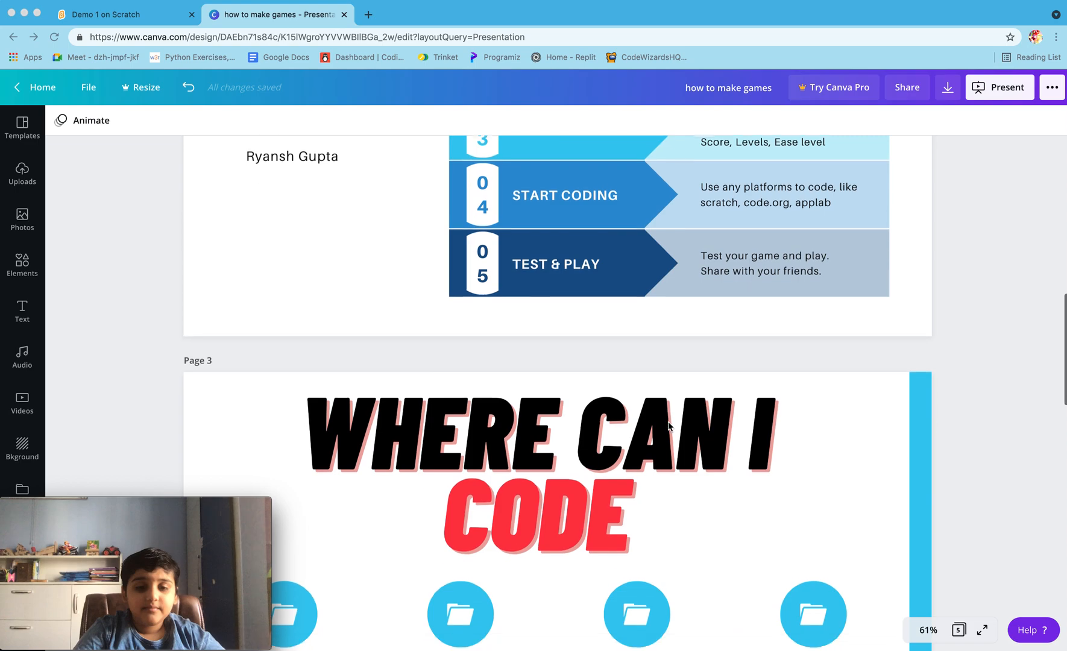
pyautogui.scroll(-3)
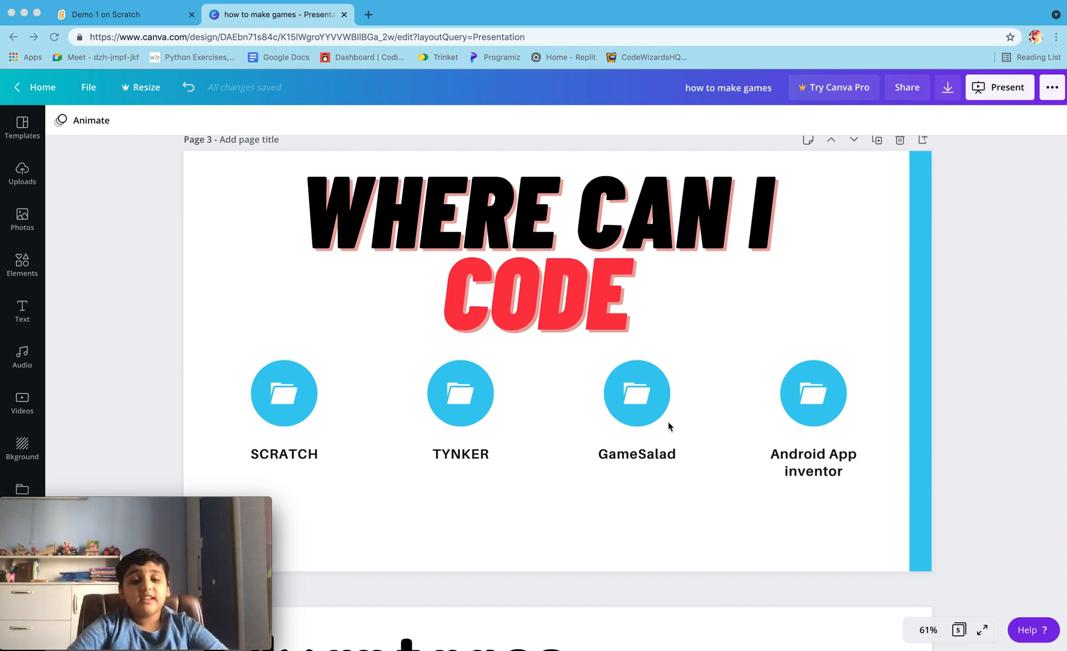
pyautogui.scroll(-3)
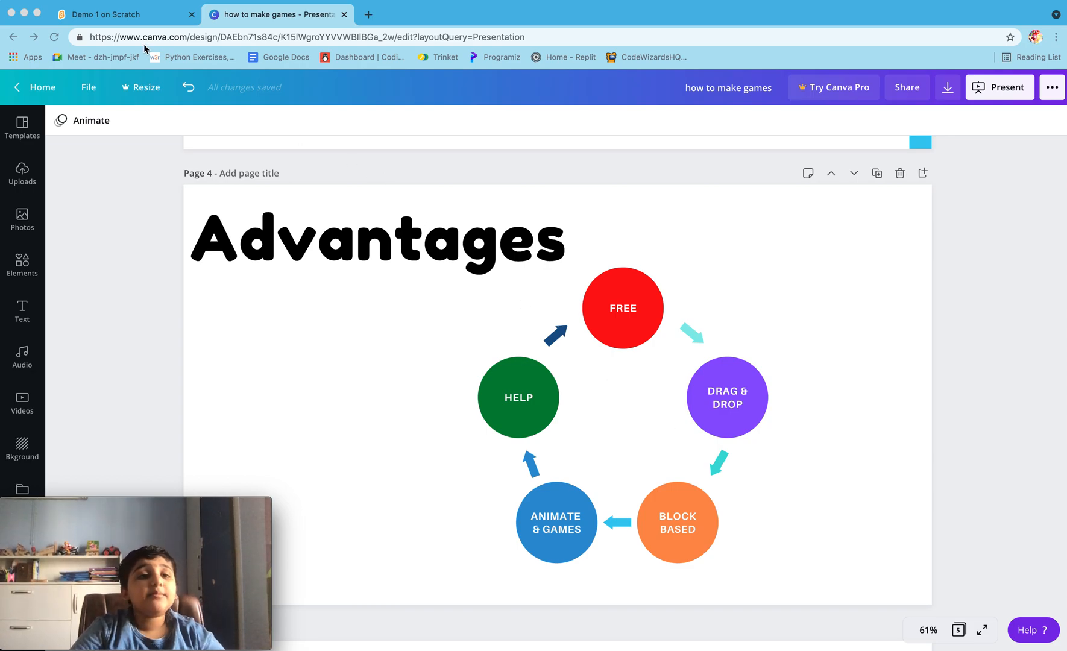
# In Scratch, browse the Events and Motion block categories for the cat-jump script
pyautogui.click(116, 15)
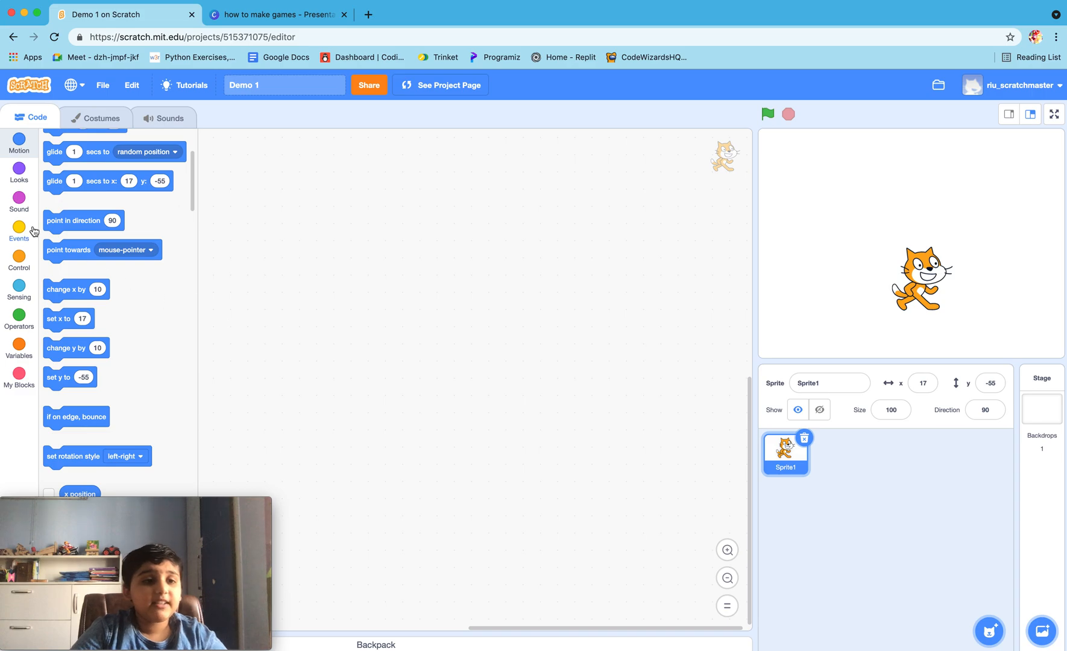
pyautogui.click(20, 232)
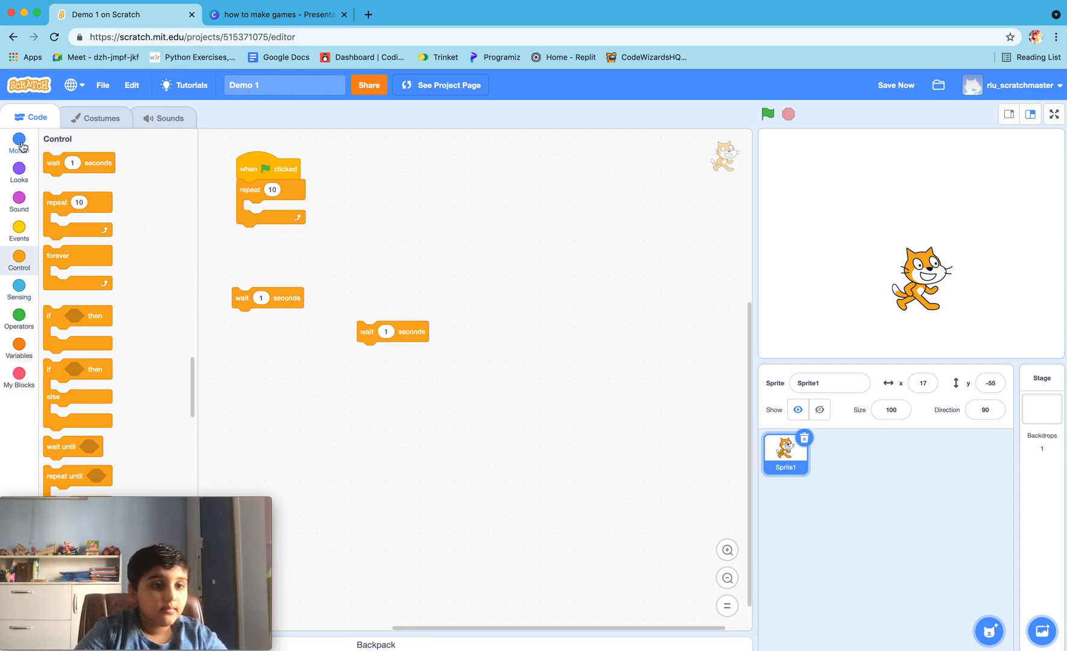
pyautogui.click(20, 141)
pyautogui.write('-30')
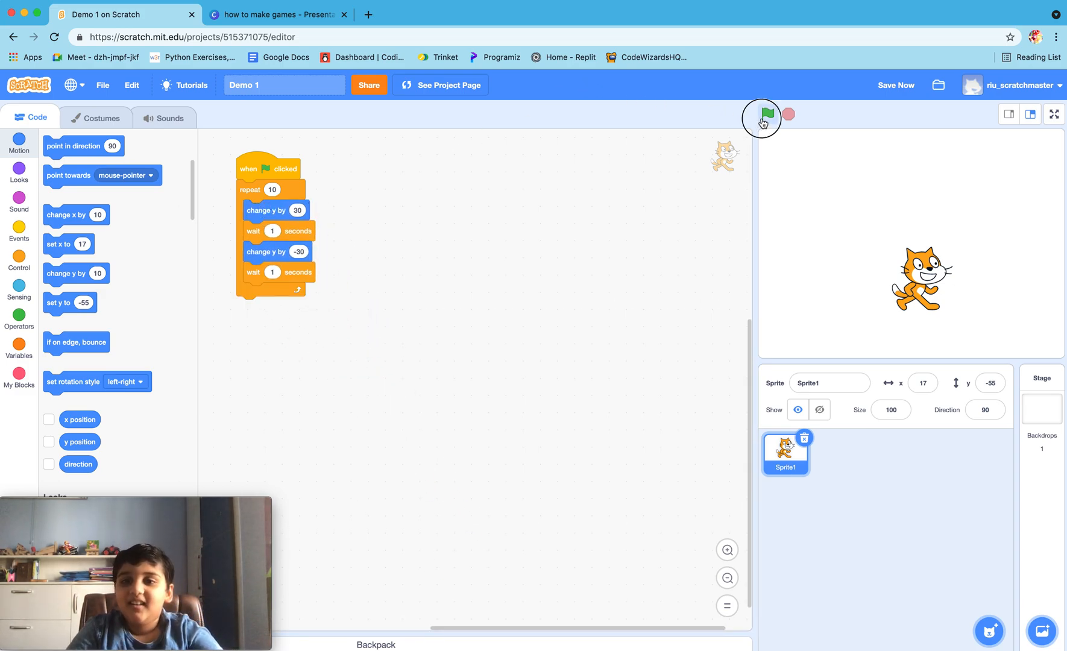
# Start the cat-jump script with the green flag
pyautogui.click(768, 113)
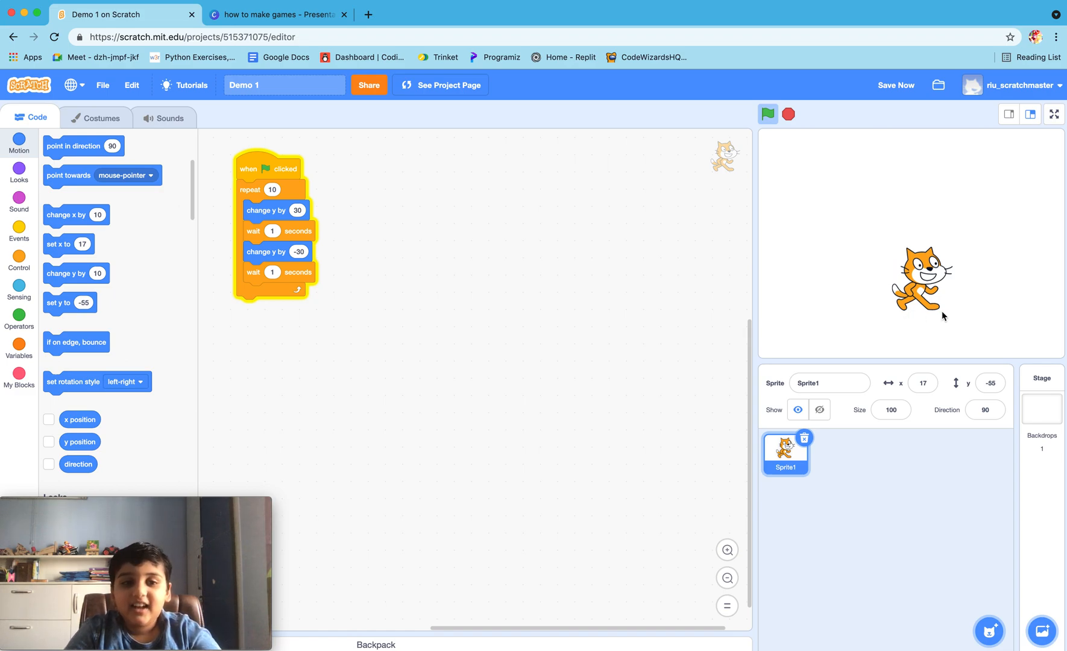
pyautogui.moveTo(537, 408)
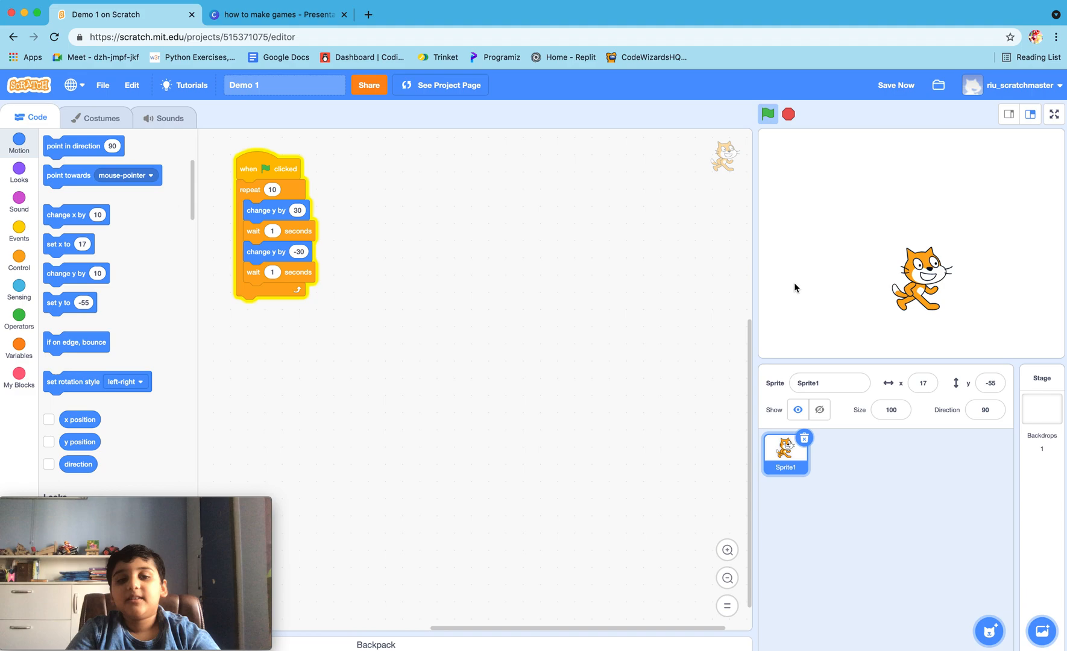
pyautogui.moveTo(811, 148)
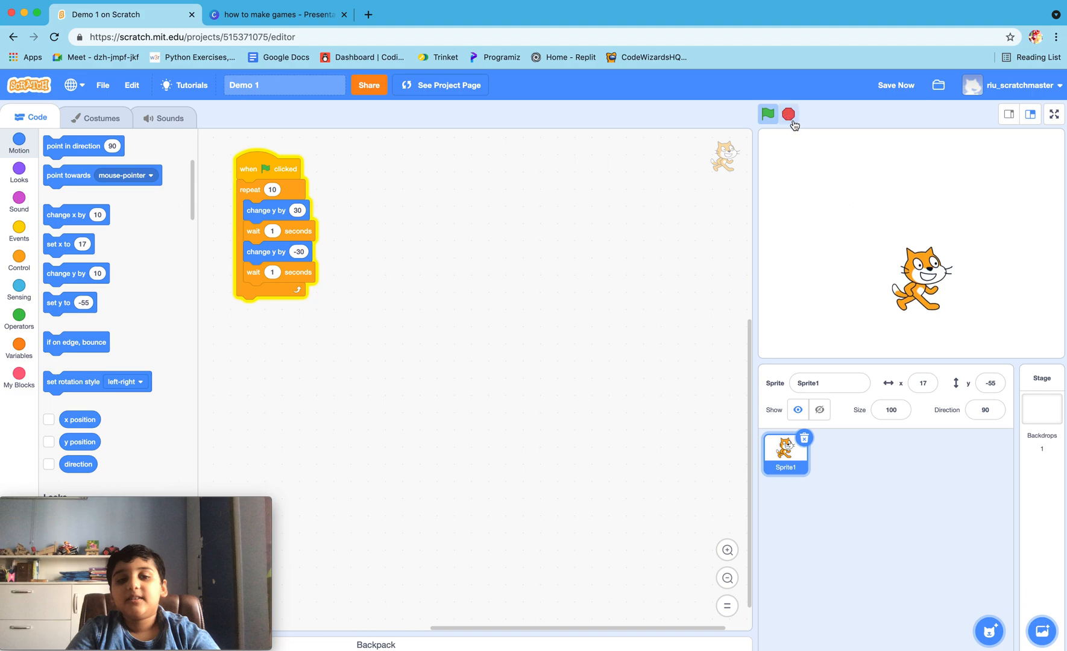
pyautogui.moveTo(789, 115)
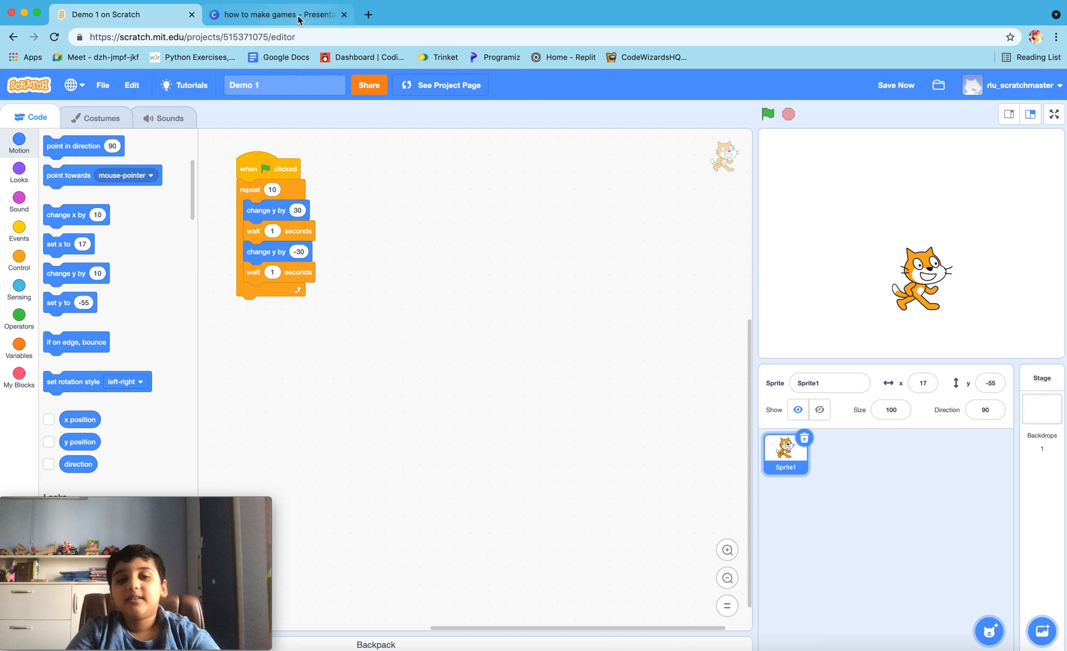
# Back in Canva, scroll to page 5, the 'Thanks for Watching' slide
pyautogui.click(277, 14)
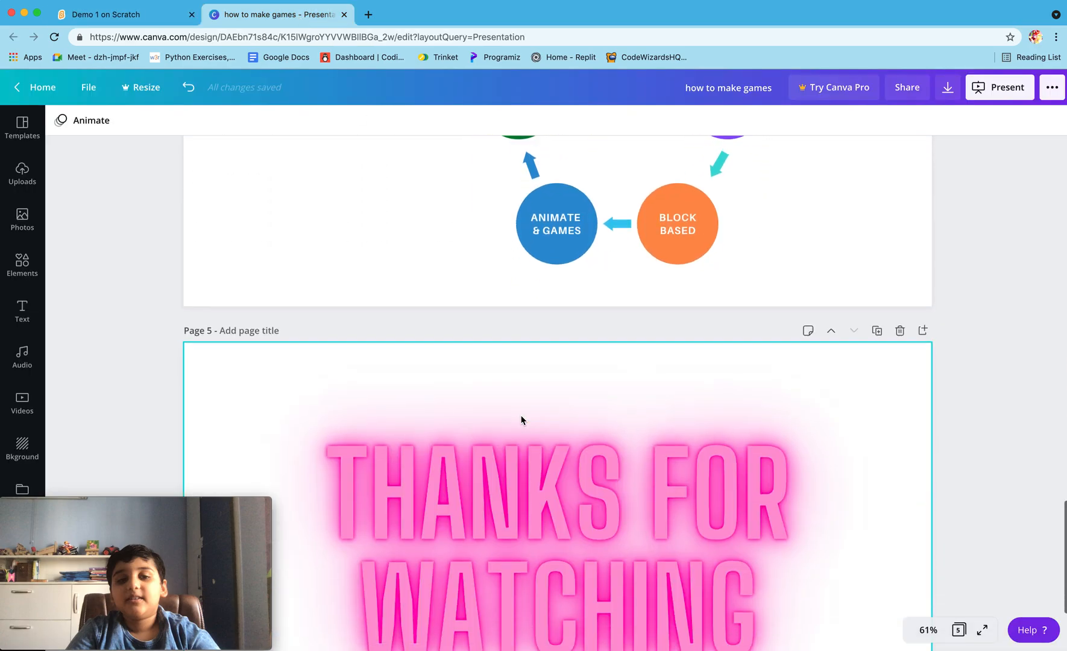
pyautogui.scroll(-3)
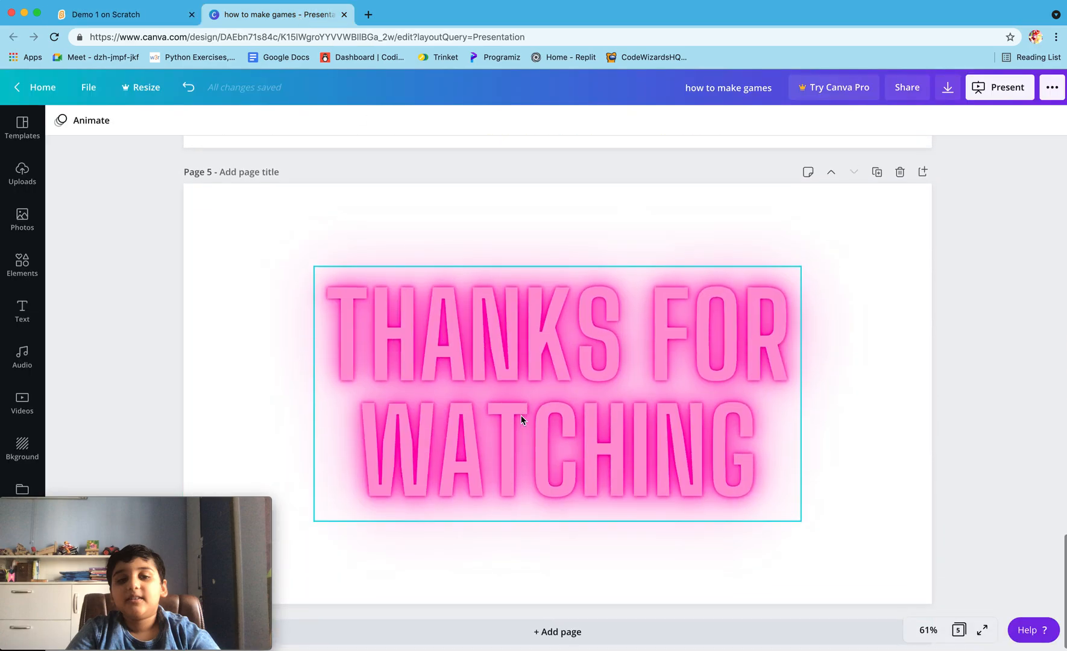